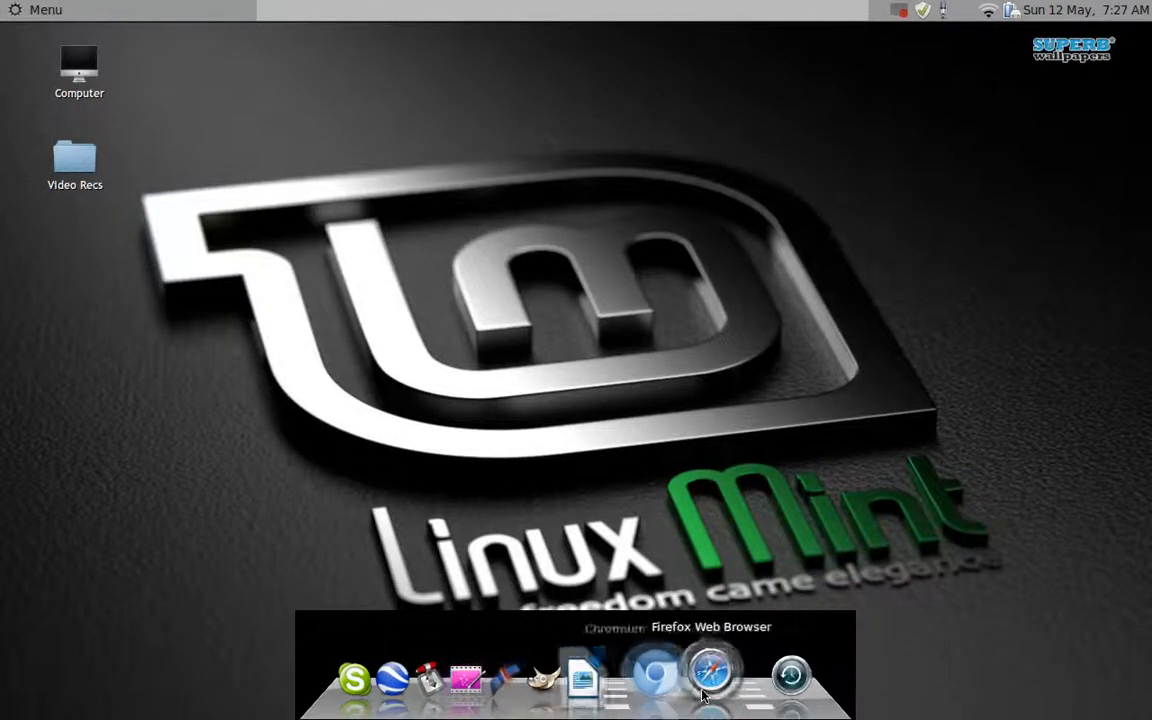
pyautogui.moveTo(630, 552)
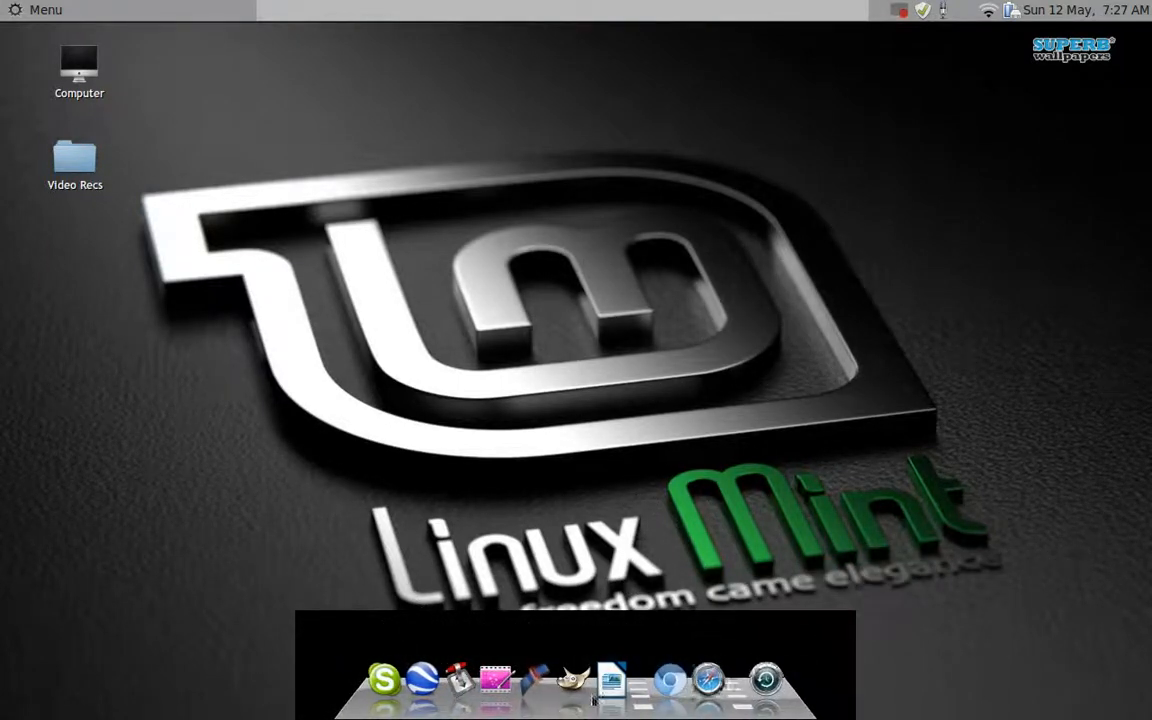
pyautogui.moveTo(704, 678)
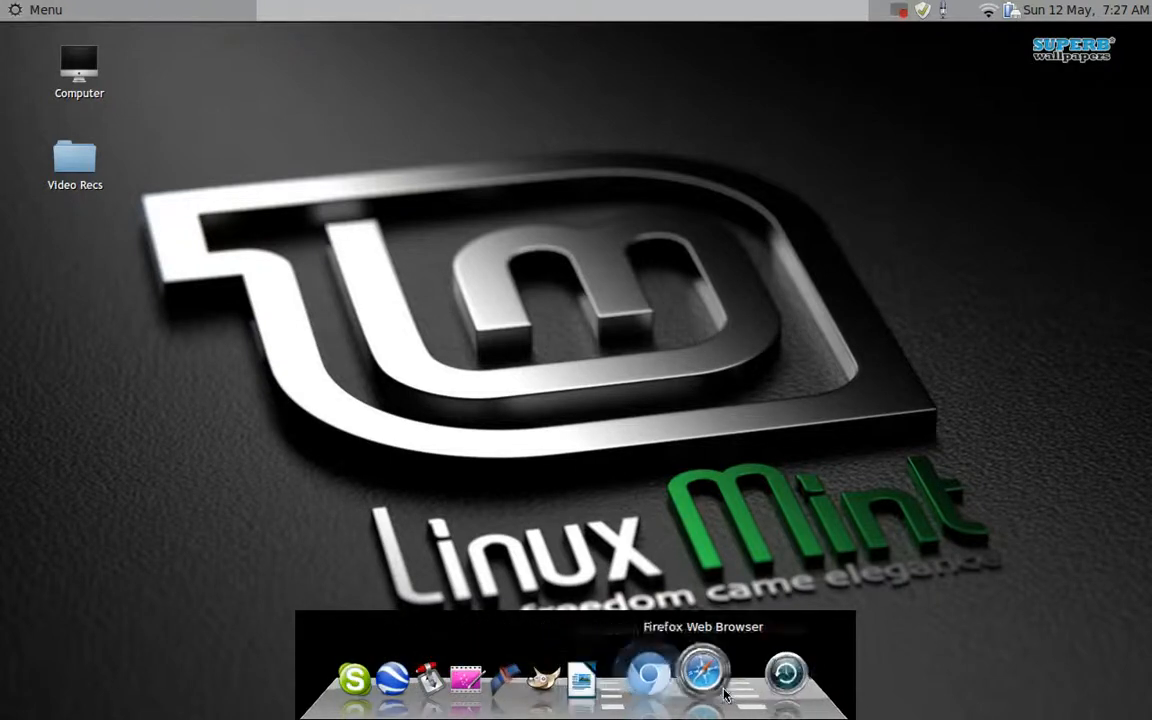
pyautogui.moveTo(364, 678)
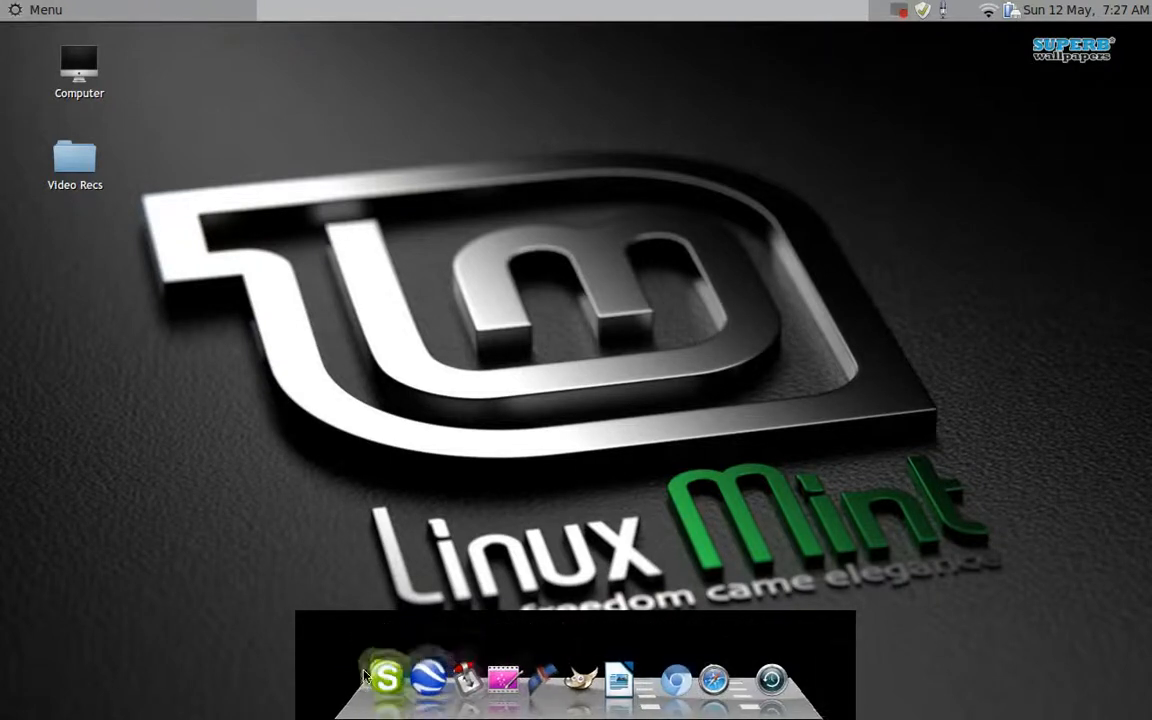
pyautogui.moveTo(496, 420)
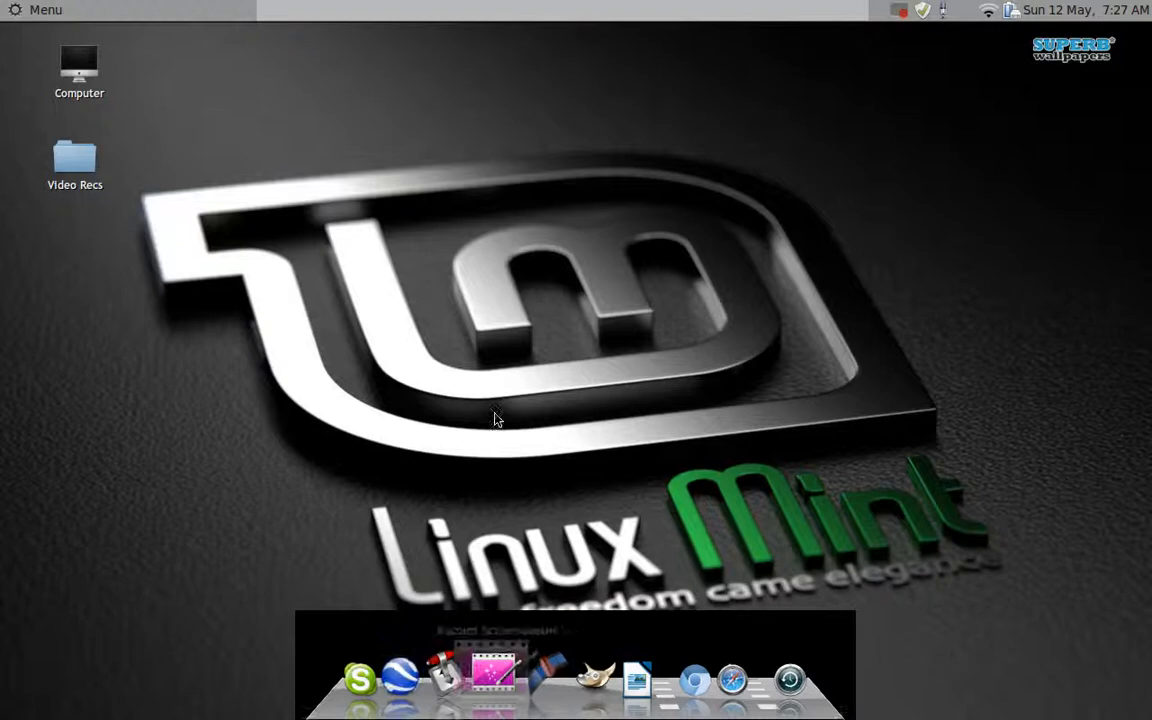
# - Reopen the Mint Menu to show the Preferences category listing its settings tools
pyautogui.click(38, 10)
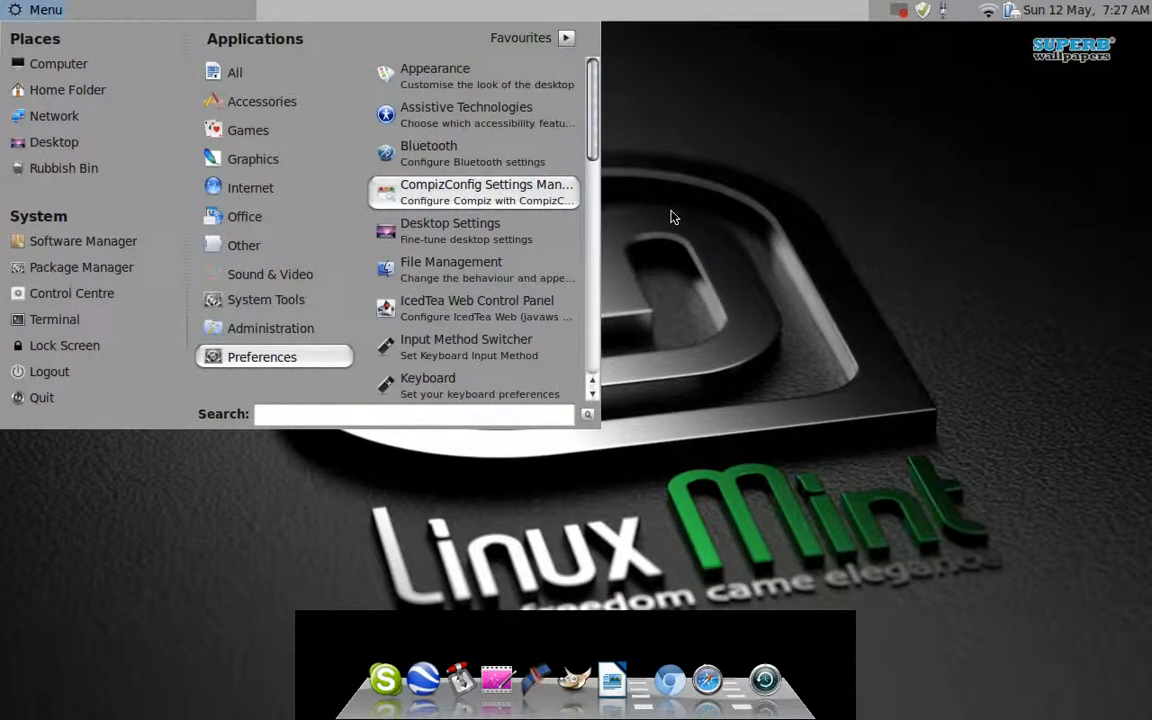
pyautogui.click(676, 216)
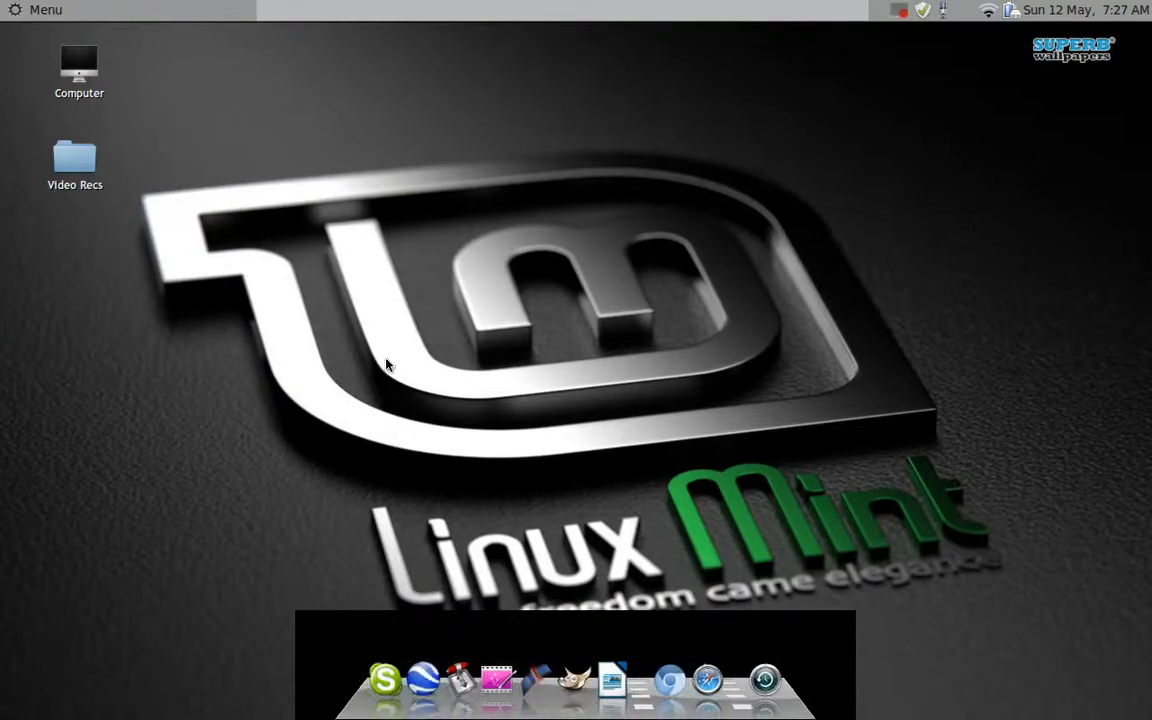
pyautogui.click(38, 10)
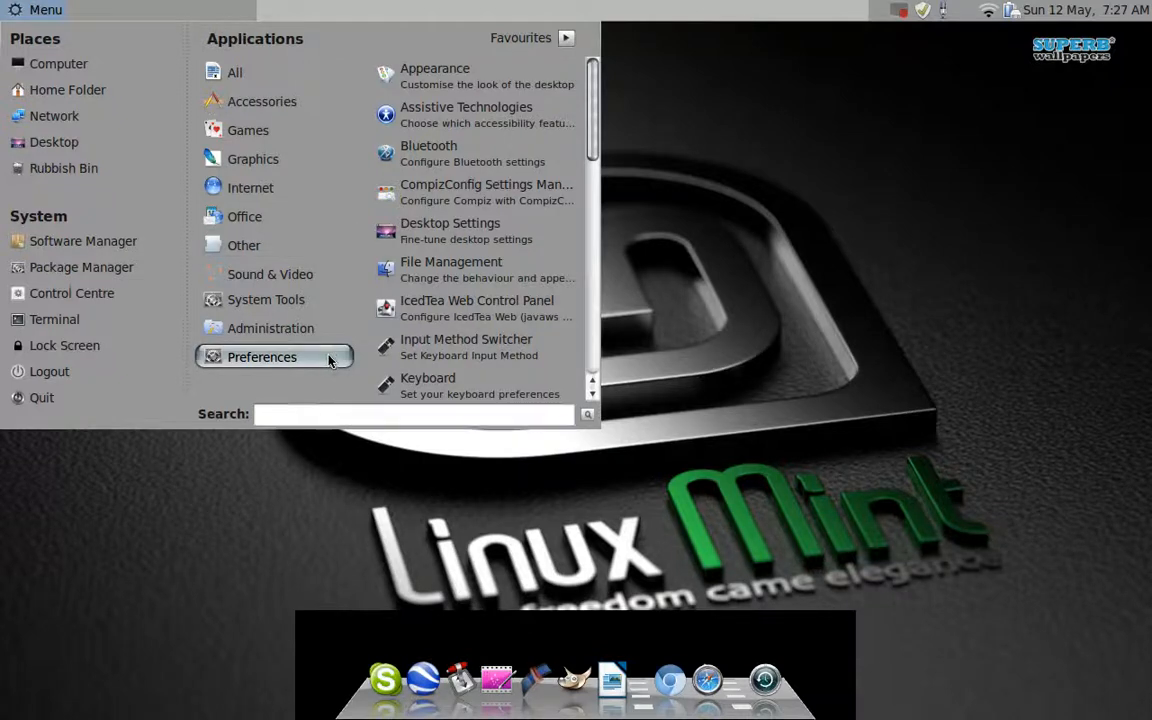
# - Launch Desktop Settings and switch to its Windows page of performance options
pyautogui.click(450, 230)
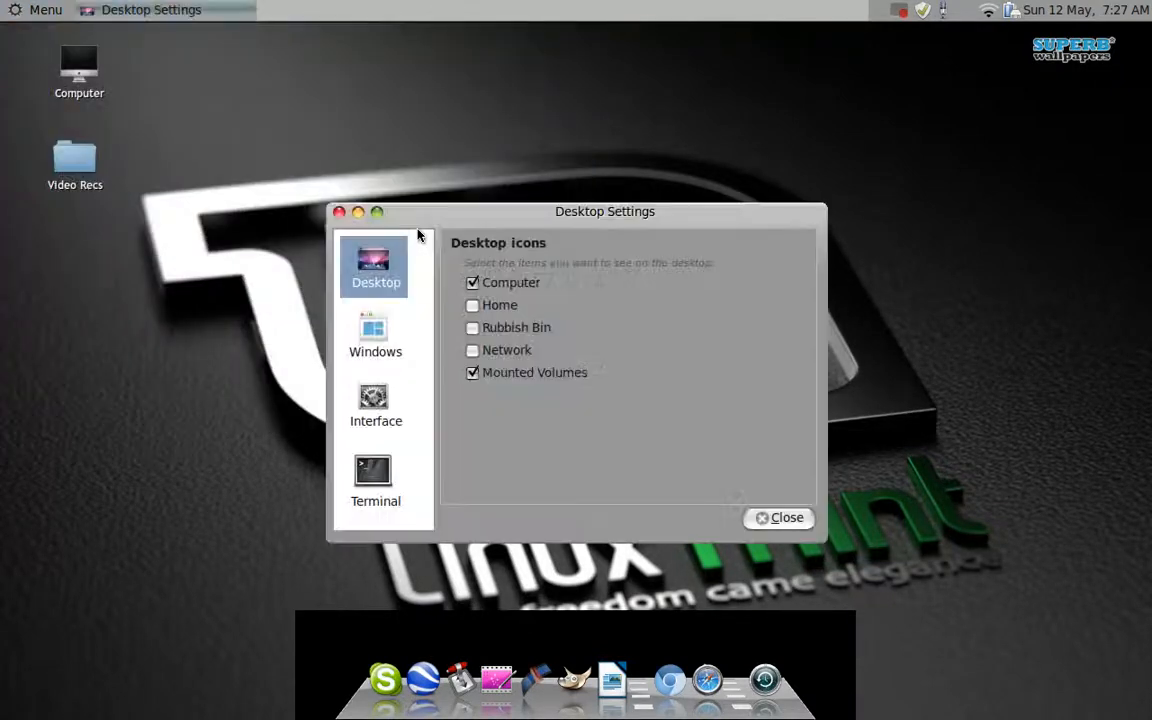
pyautogui.click(376, 336)
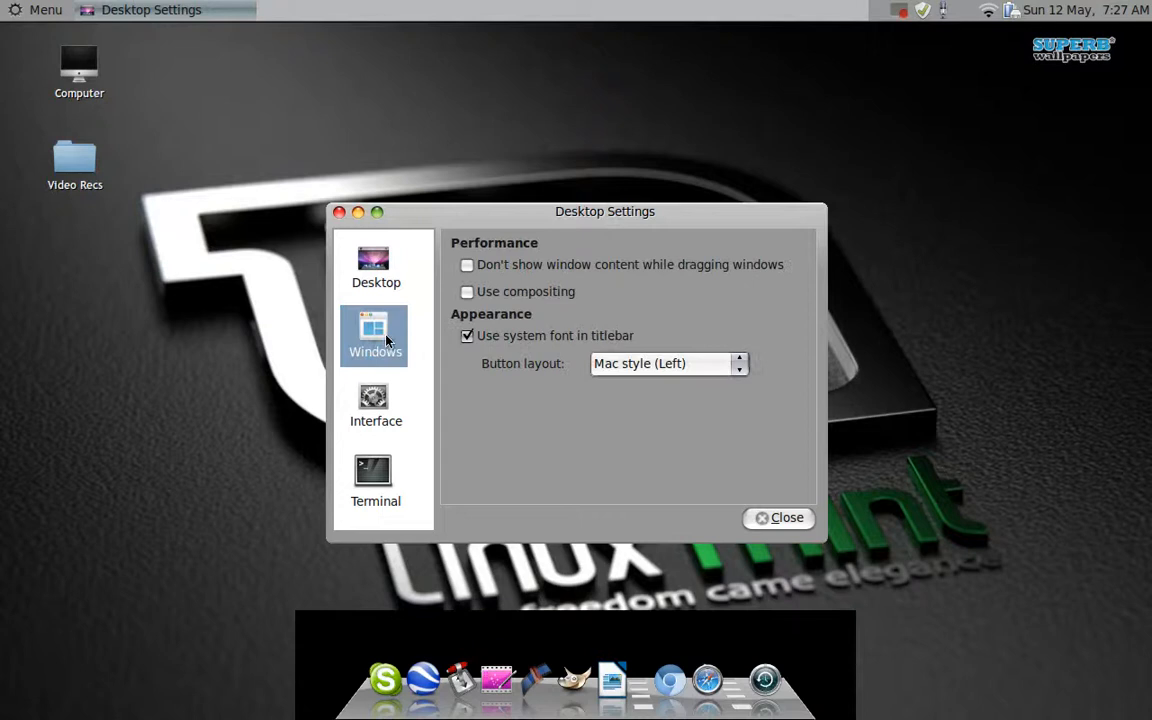
pyautogui.moveTo(790, 264)
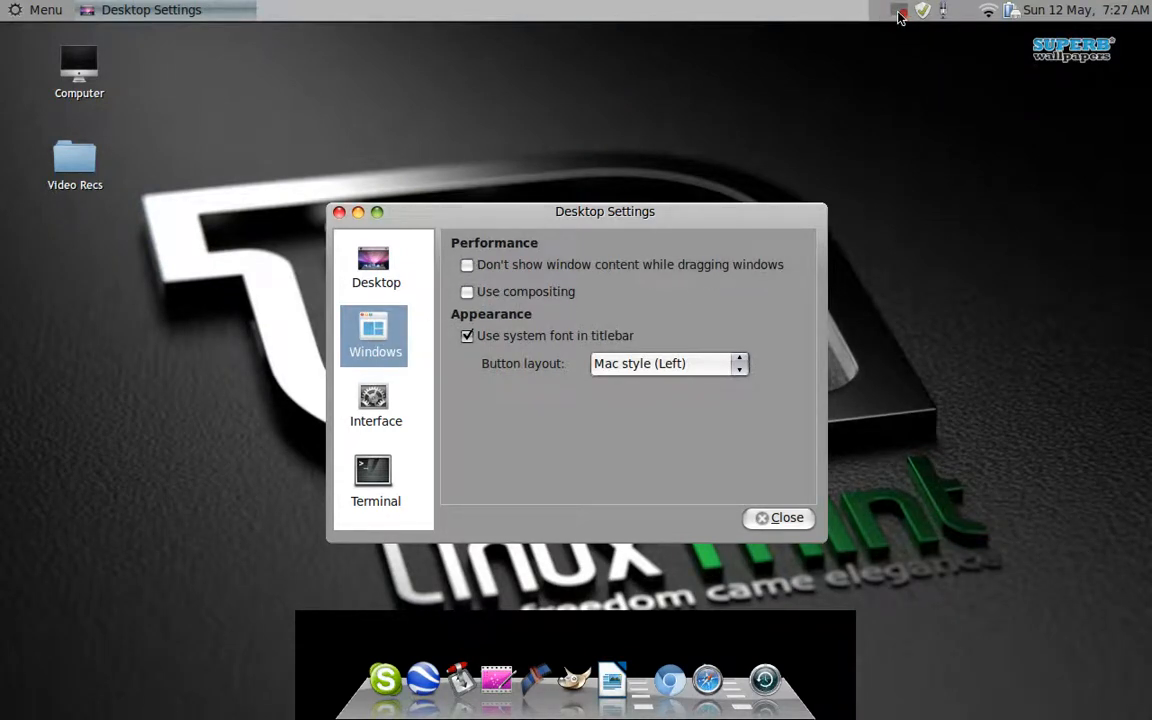
# - Enable 'Use compositing' under Performance and move the settings window aside
pyautogui.click(900, 12)
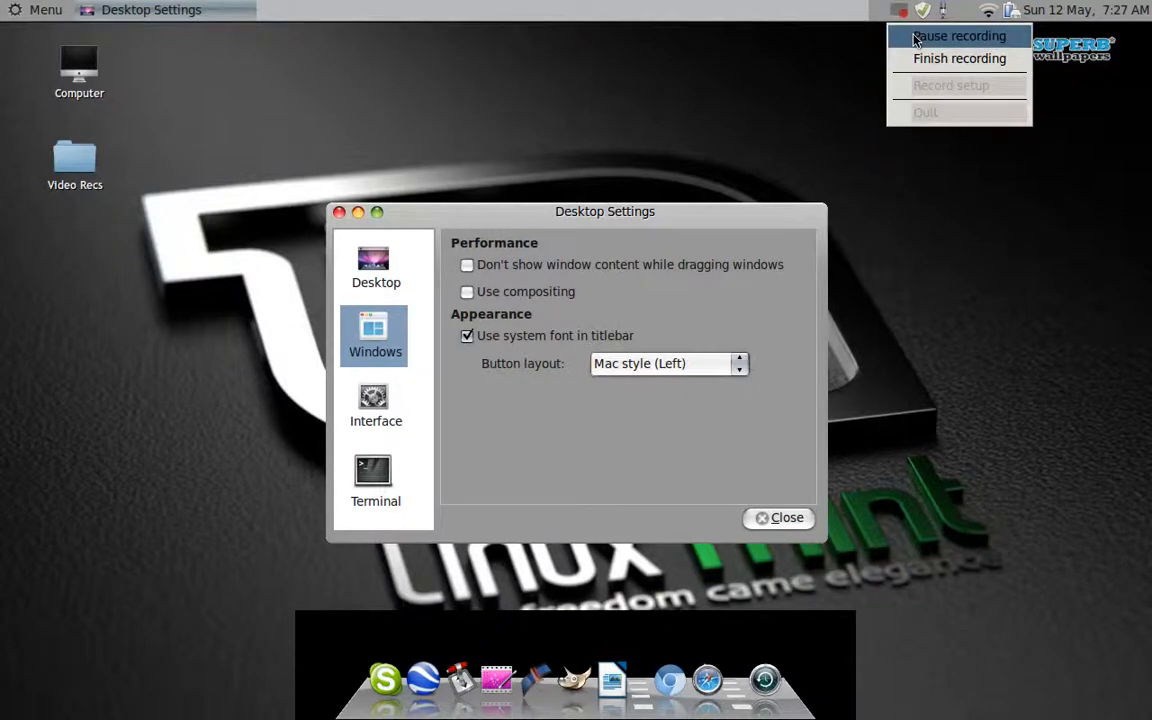
pyautogui.click(468, 292)
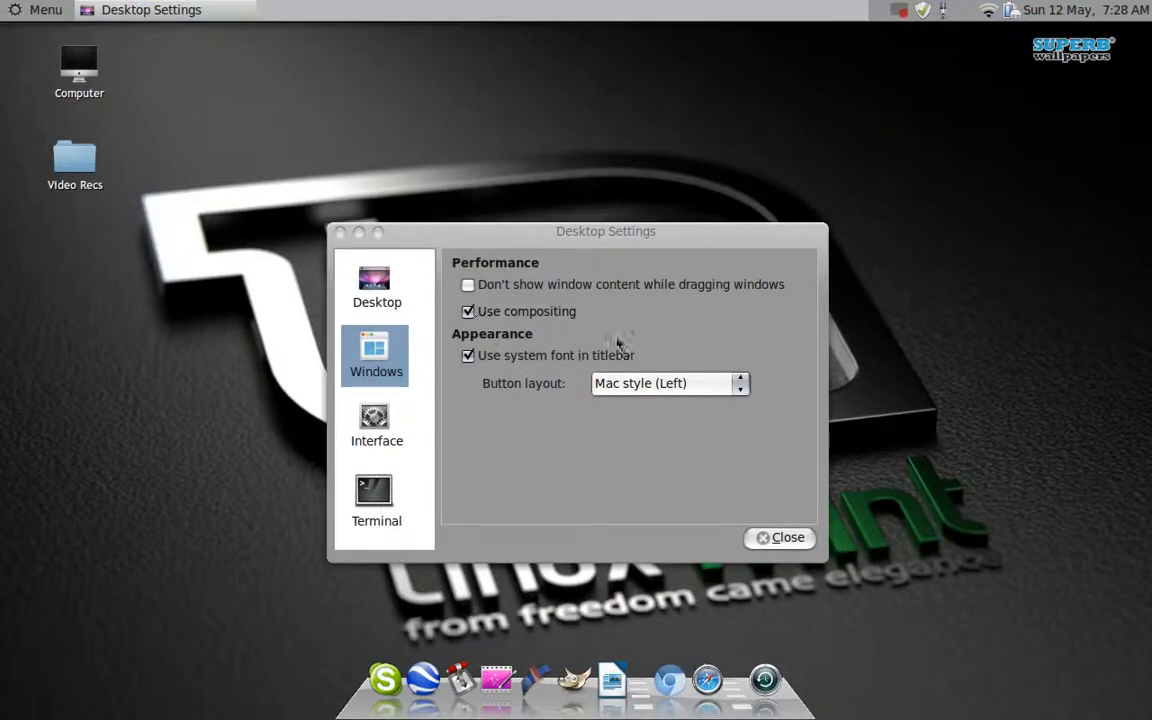
pyautogui.moveTo(604, 232); pyautogui.dragTo(588, 116)
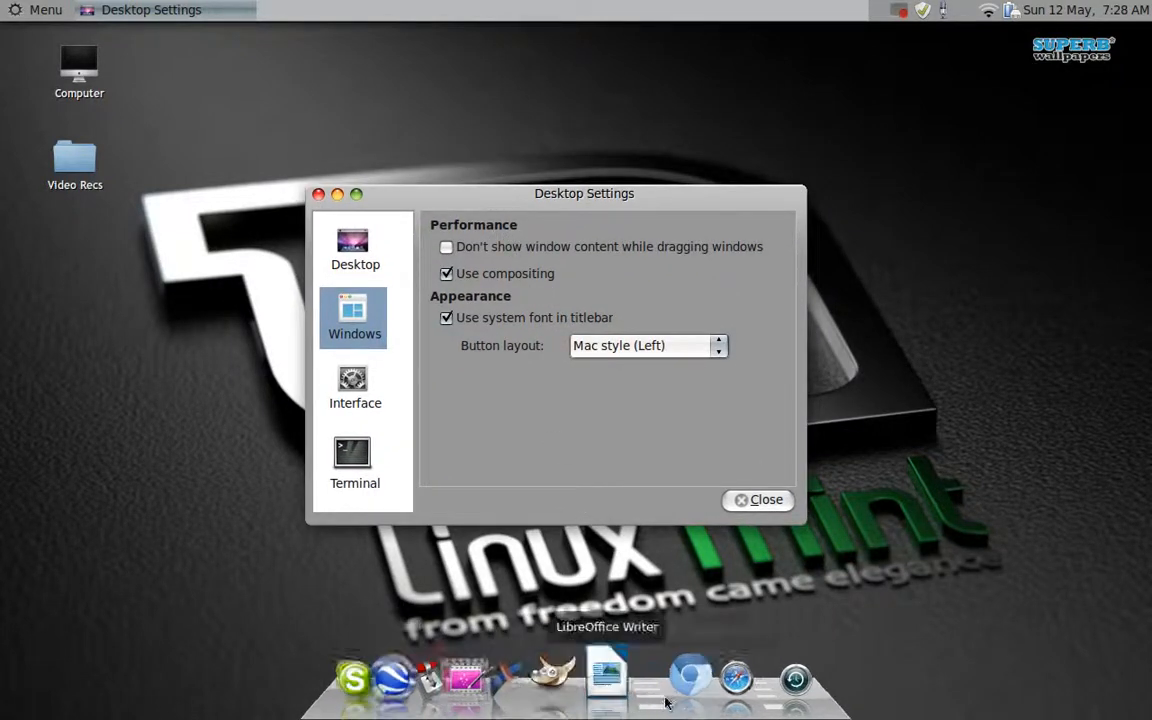
pyautogui.moveTo(500, 408)
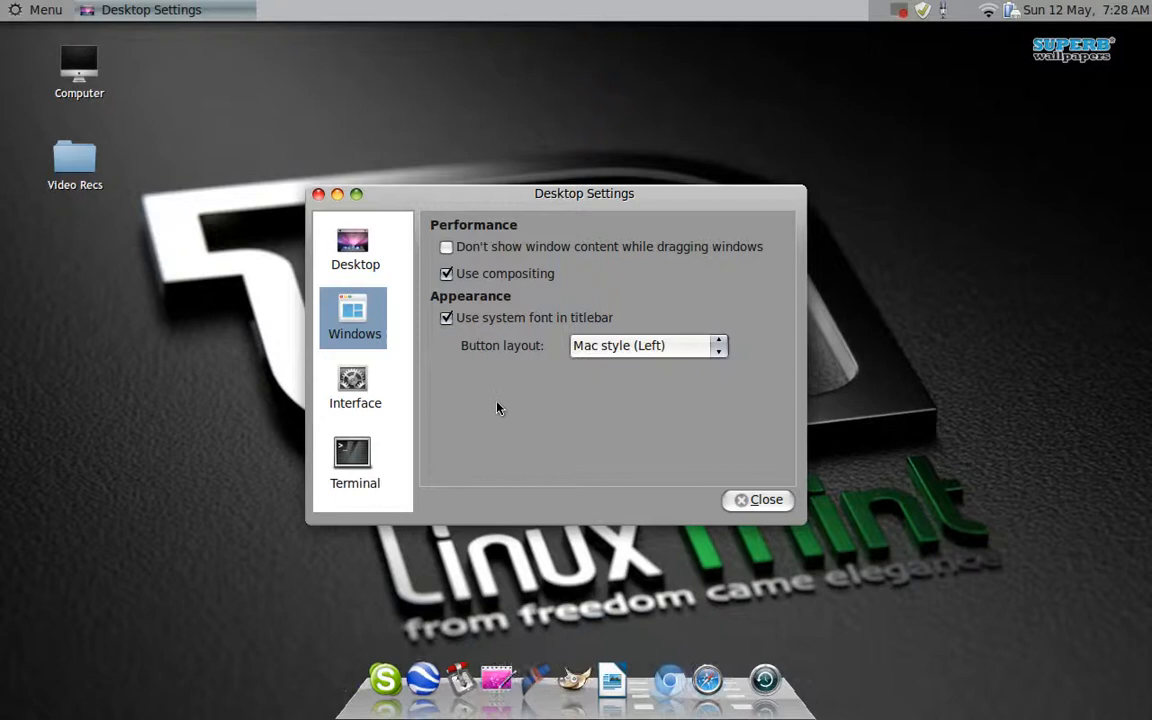
pyautogui.moveTo(192, 400)
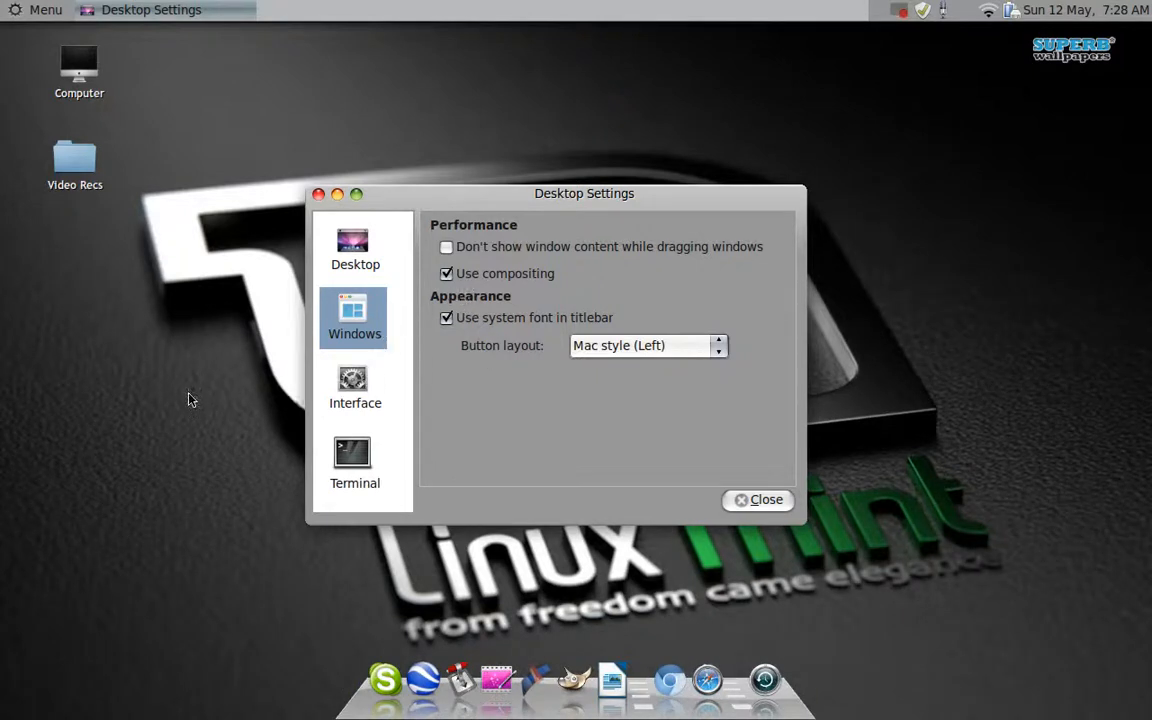
# - From the desktop context menu, choose Change Desktop Background to show the wallpaper grid
pyautogui.rightClick(190, 396)
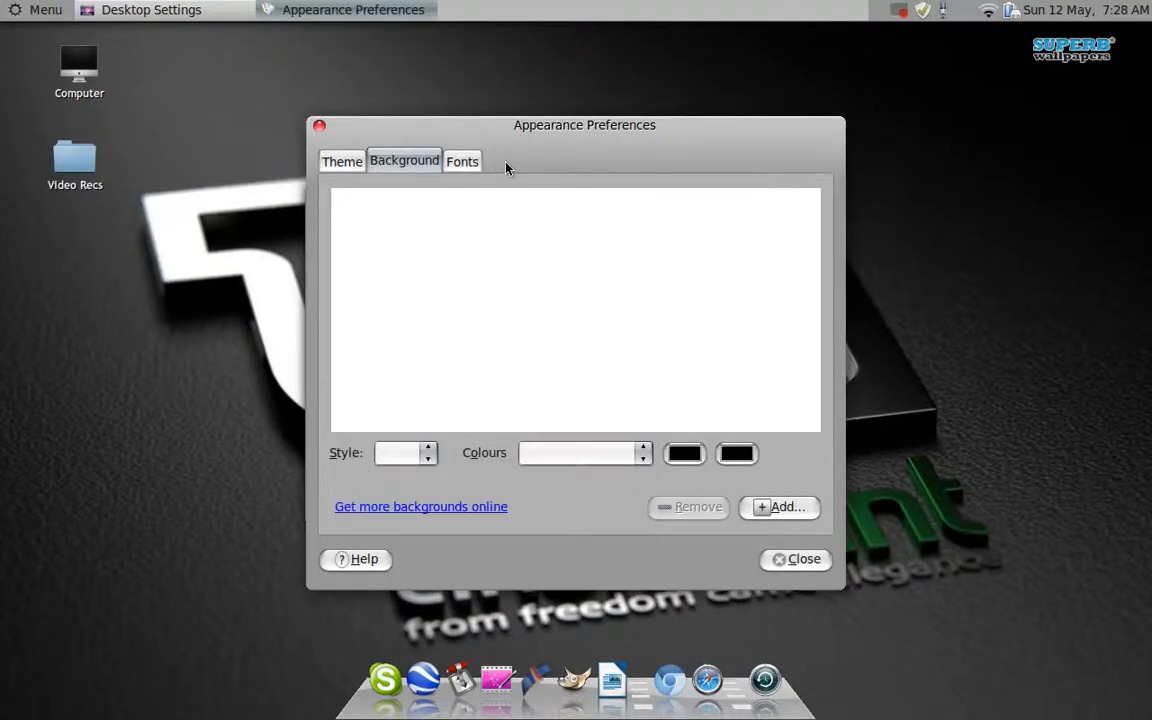
pyautogui.click(404, 160)
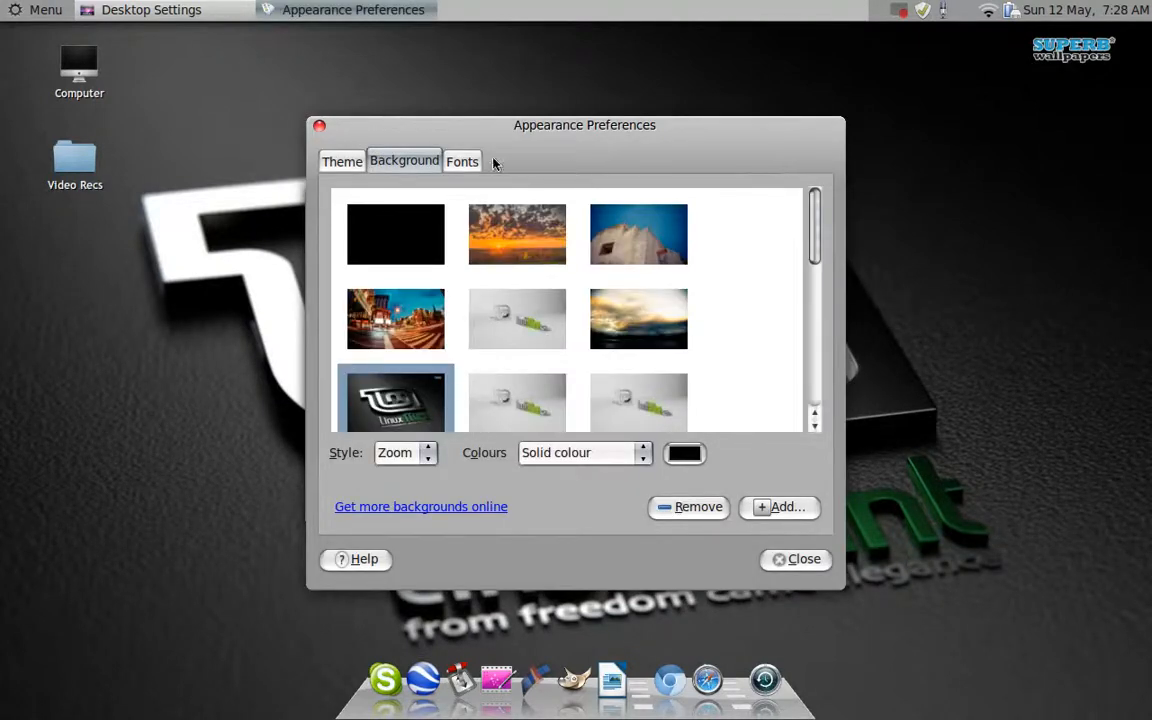
pyautogui.moveTo(524, 164)
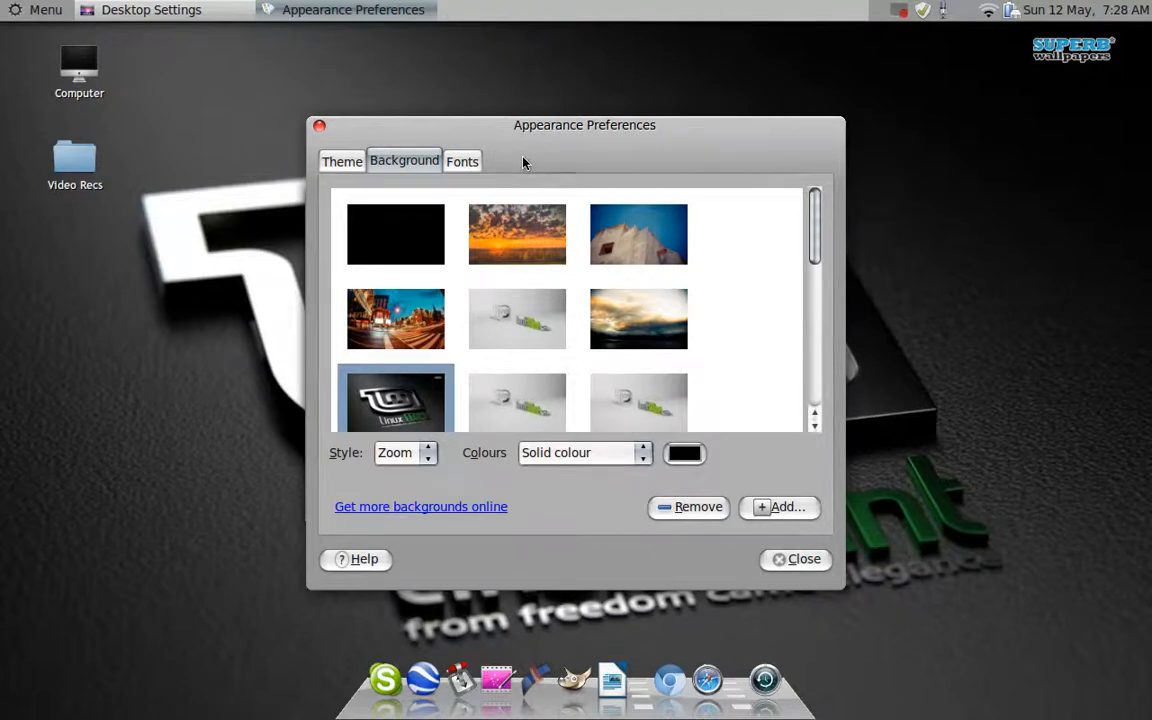
pyautogui.moveTo(504, 164)
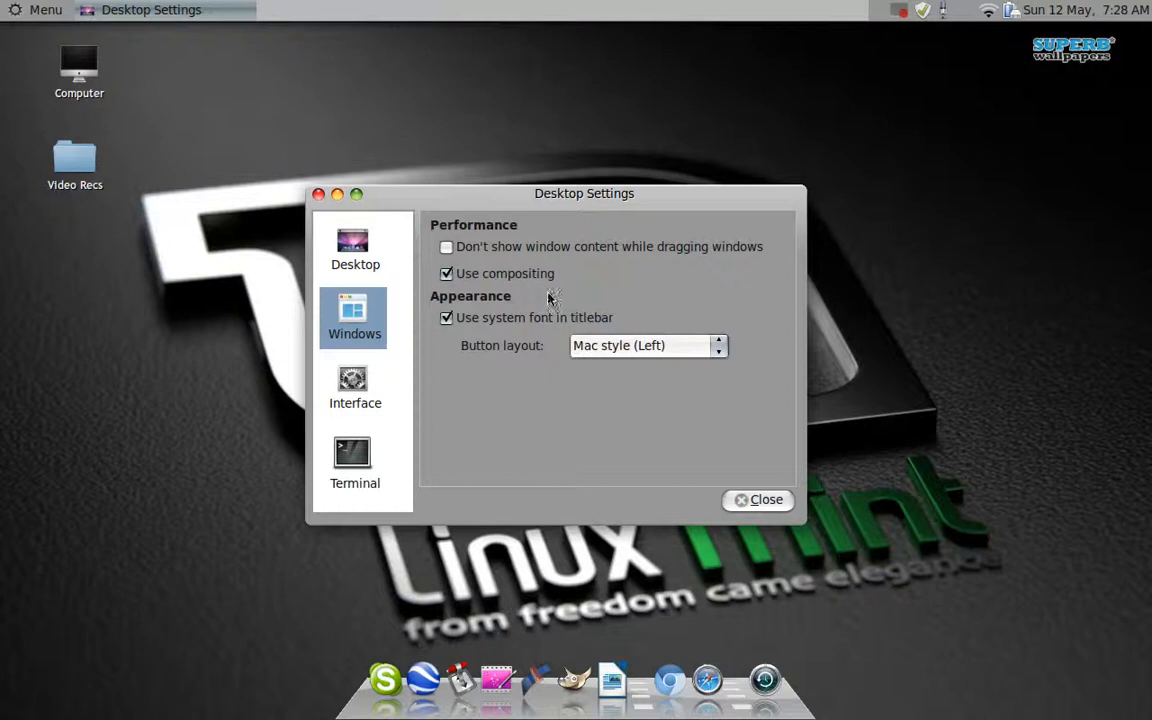
pyautogui.moveTo(392, 280)
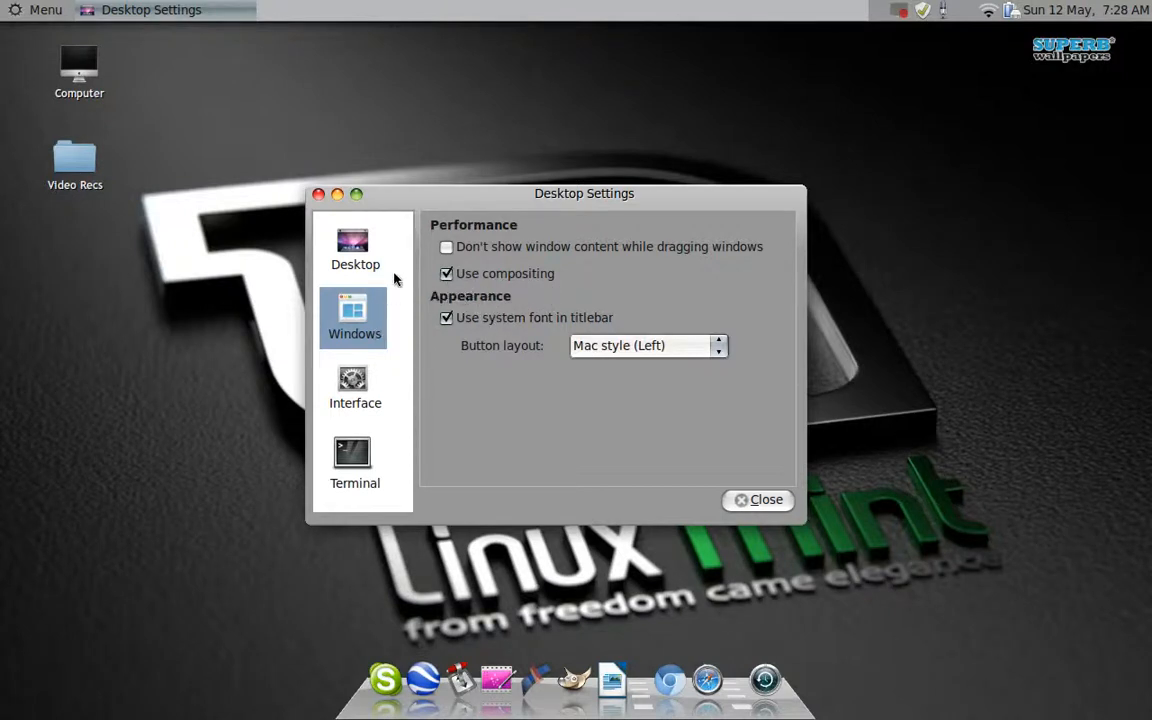
pyautogui.moveTo(364, 250)
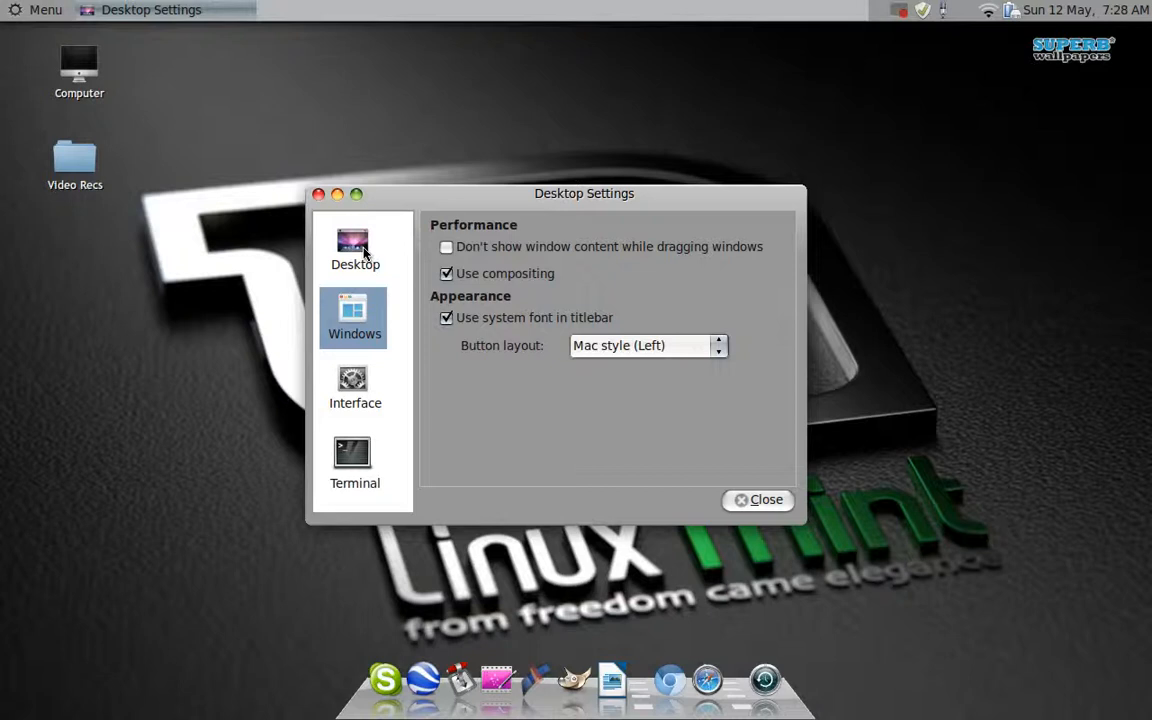
pyautogui.moveTo(680, 440)
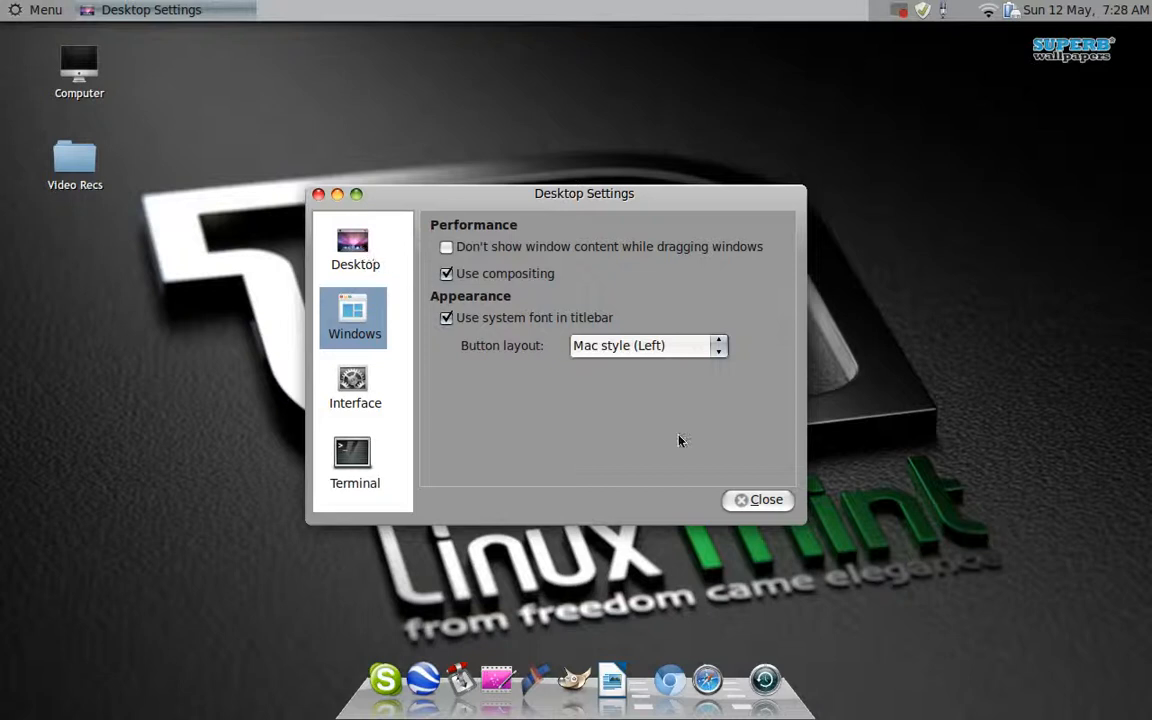
pyautogui.moveTo(766, 500)
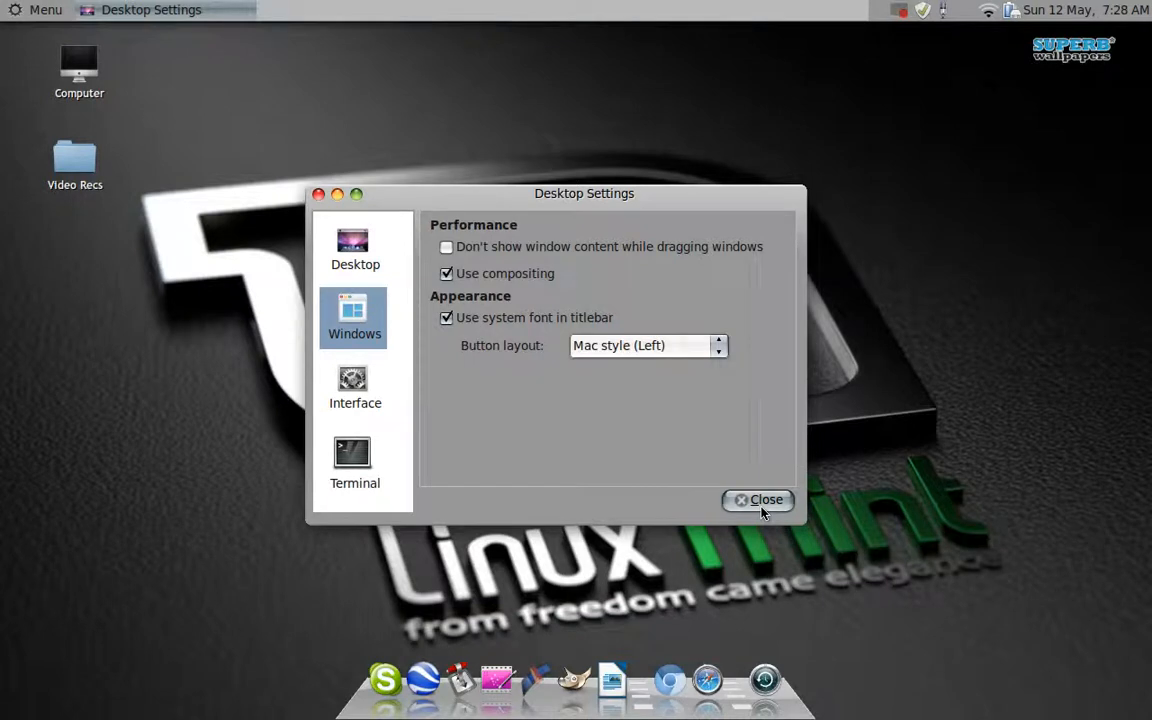
# - Close Desktop Settings, leaving the desktop with the dock showing no black backdrop
pyautogui.click(756, 500)
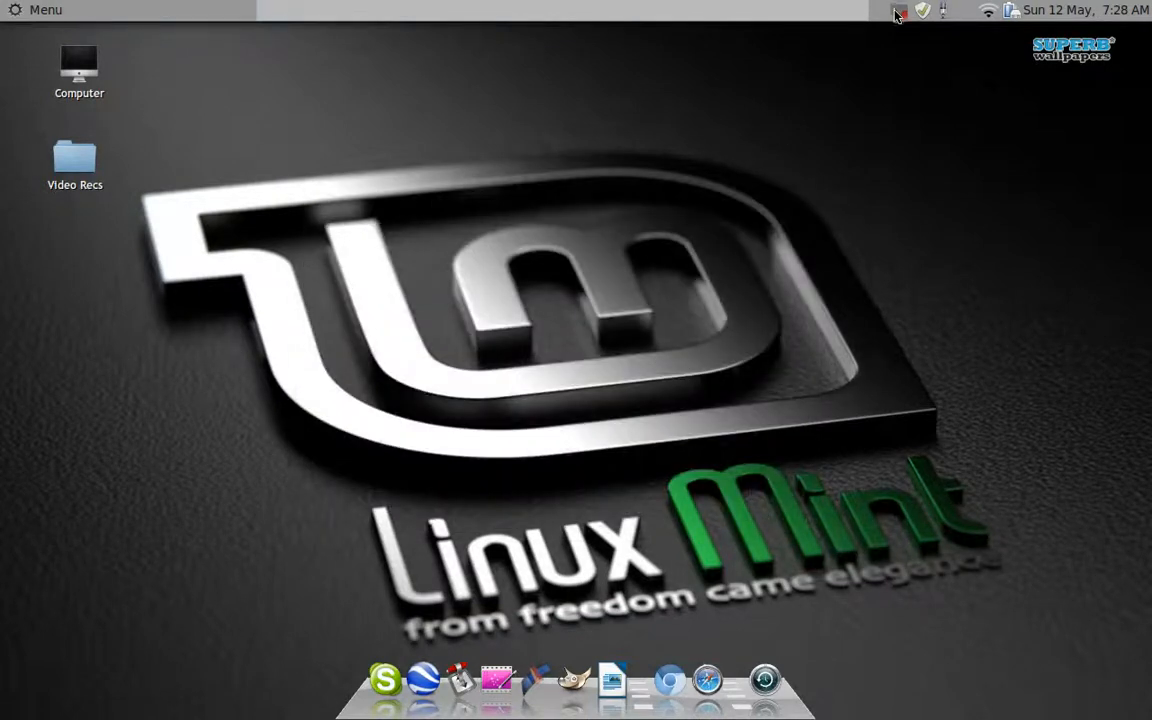